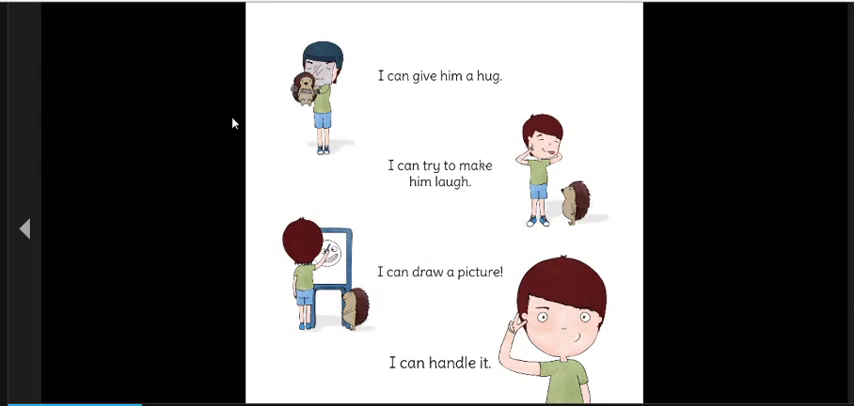
# - Turn to the page with ask her to stop, move away, make it a joke
pyautogui.click(24, 228)
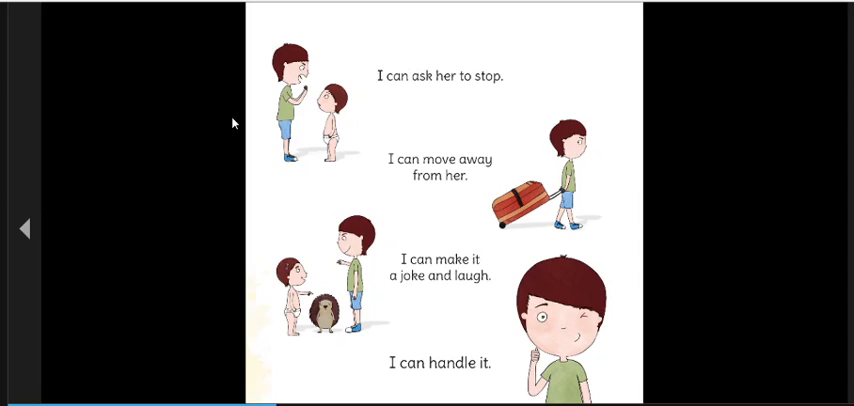
pyautogui.click(24, 228)
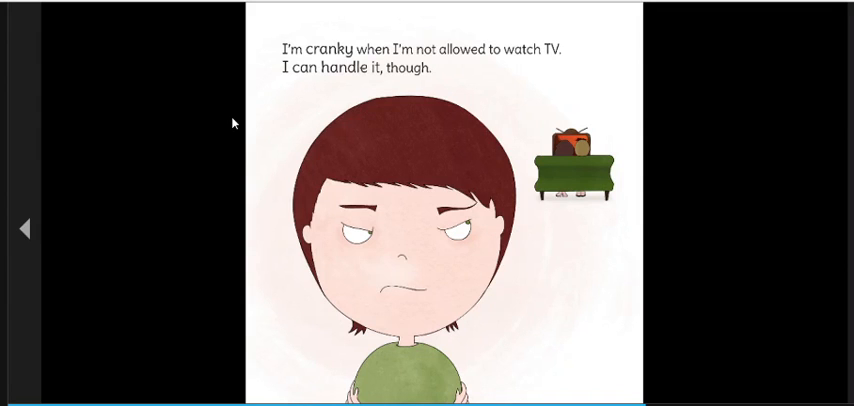
# - Turn to the page about making your own TV and putting on a puppet show
pyautogui.click(24, 228)
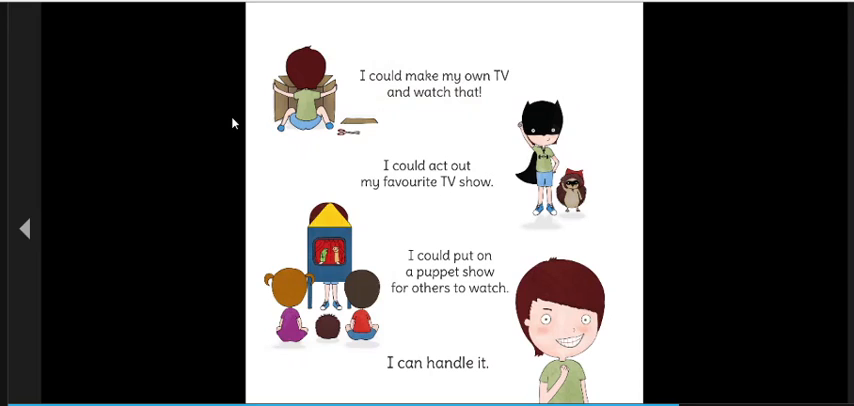